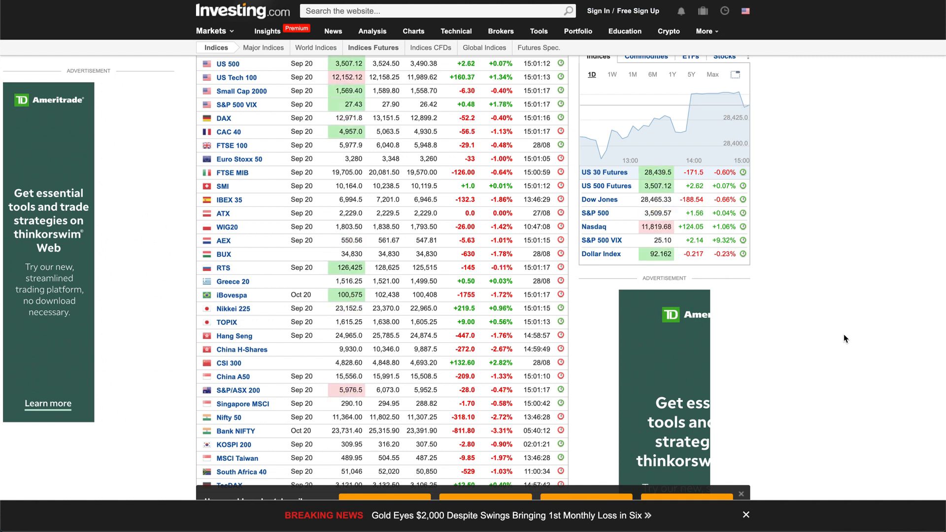
Switch thinkorswim to the second account, listing twelve holdings such as AAPL, FSLY and ARKQ.
scroll(down, 3)
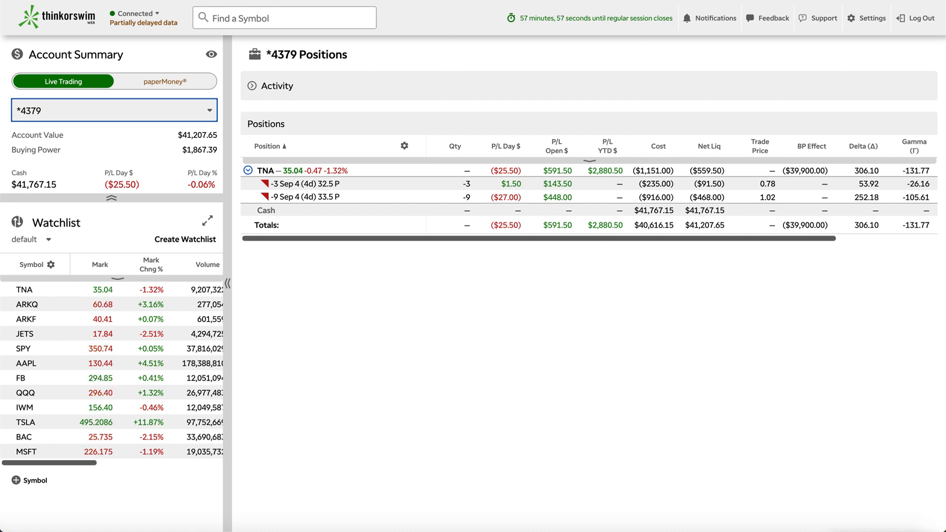
click(114, 110)
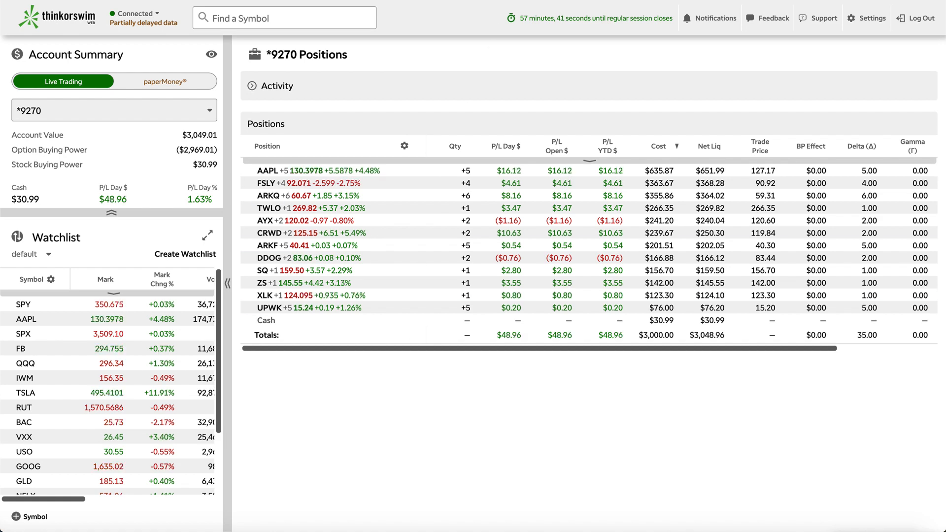
Switch thinkorswim back to the account holding TNA puts, then return to Investing.com's futures quotes.
click(113, 109)
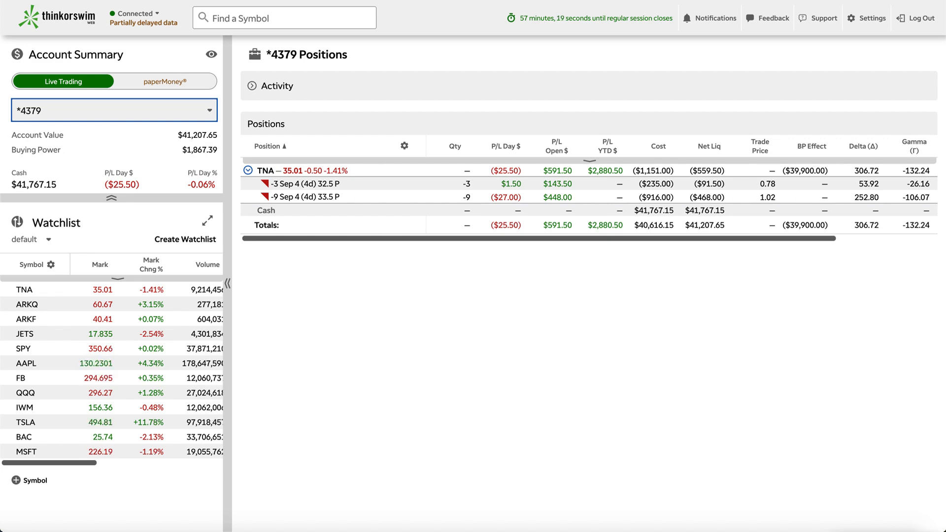
click(113, 110)
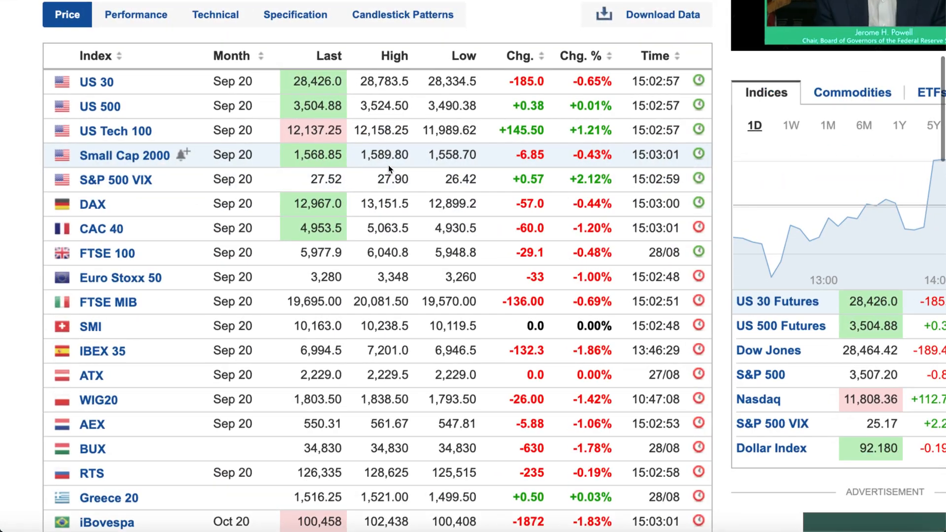
Review Investing.com's US index futures quotes, then return to the second thinkorswim account's positions.
scroll(up, 3)
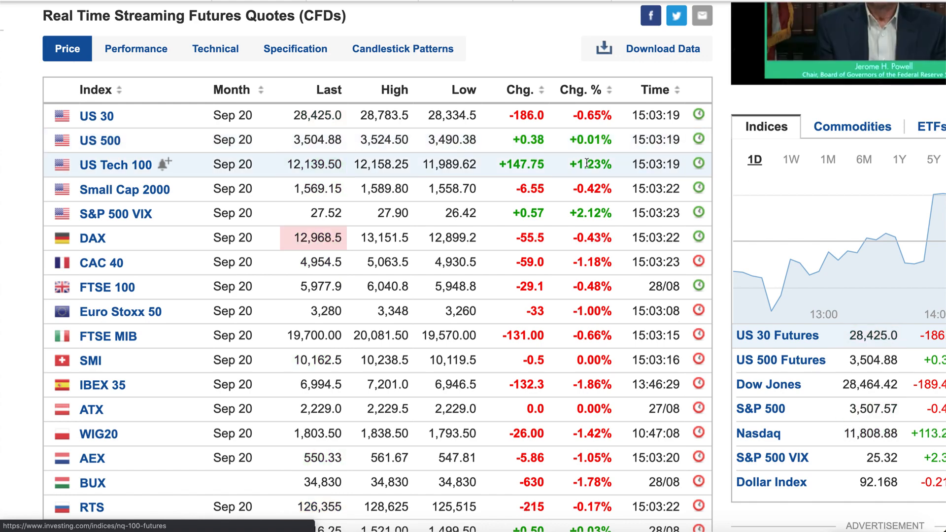
scroll(up, 3)
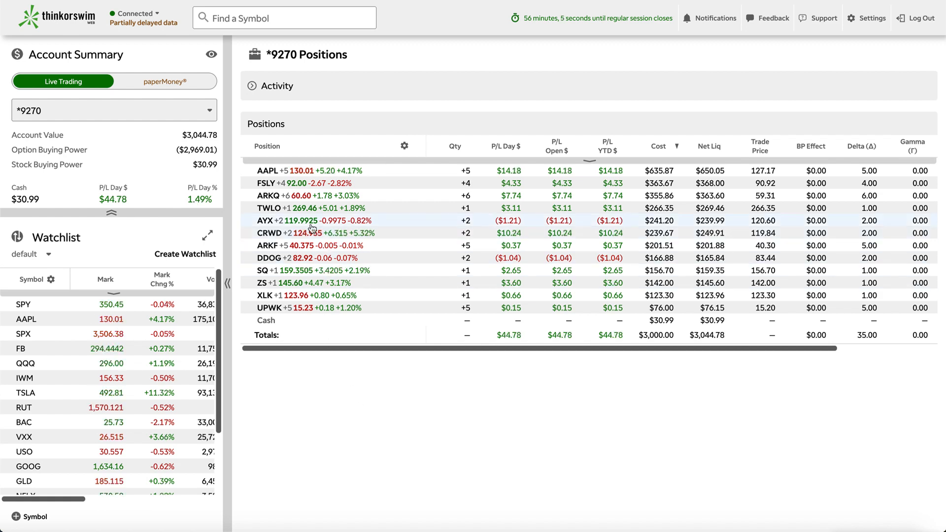
Zoom in and open Apple's Robinhood stock page at $130.04, with purchasing restricted.
key(ctrl+plus)
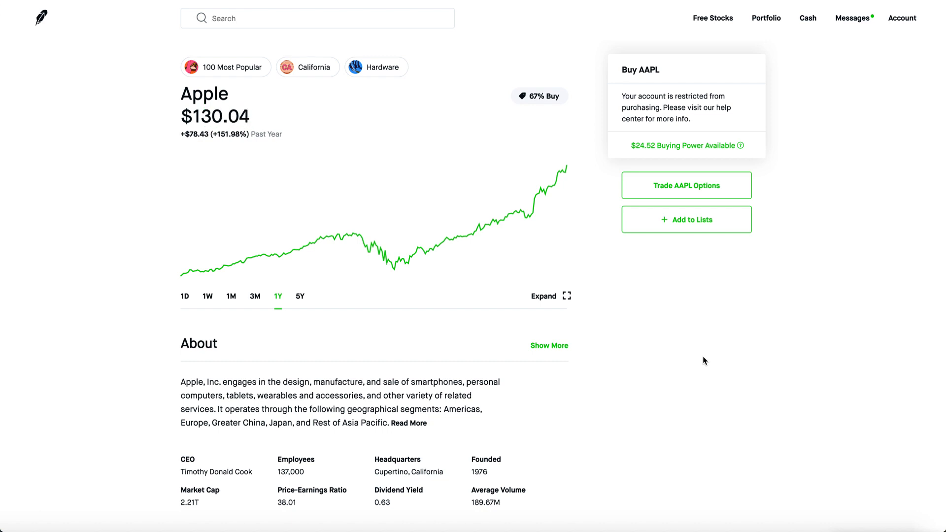
Review Apple's page, then open Fastly's stock page at $91.92.
scroll(down, 3)
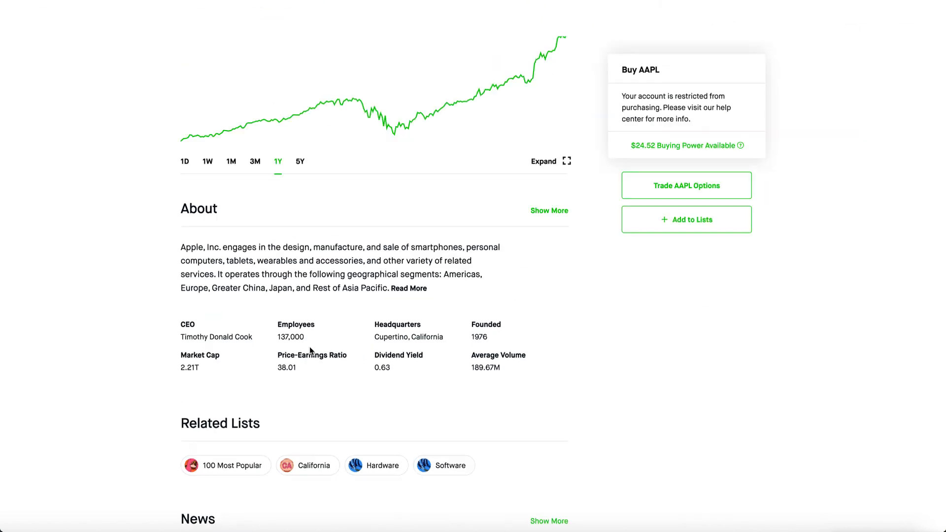
scroll(up, 3)
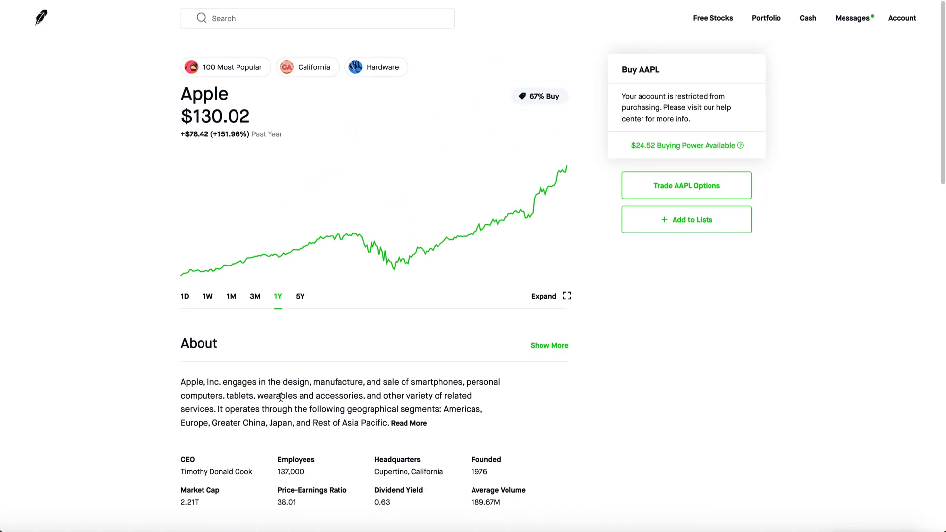
scroll(down, 3)
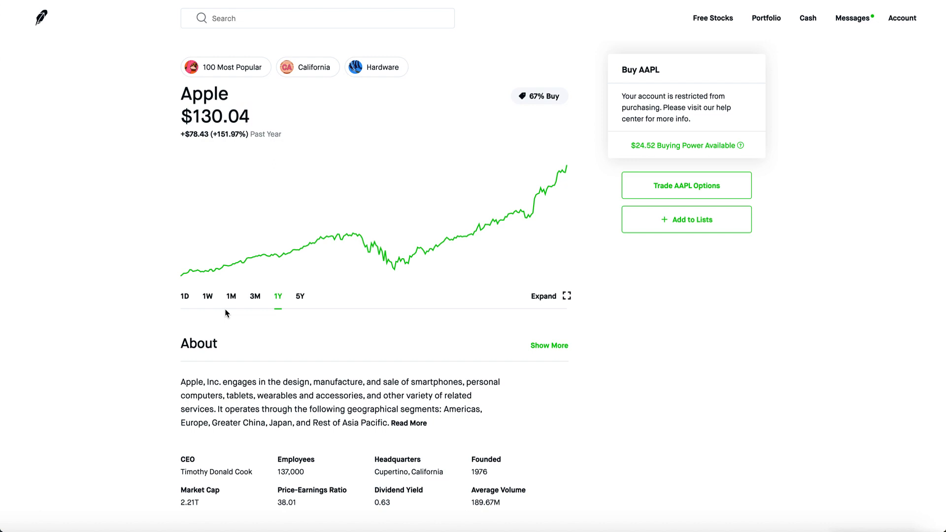
click(185, 296)
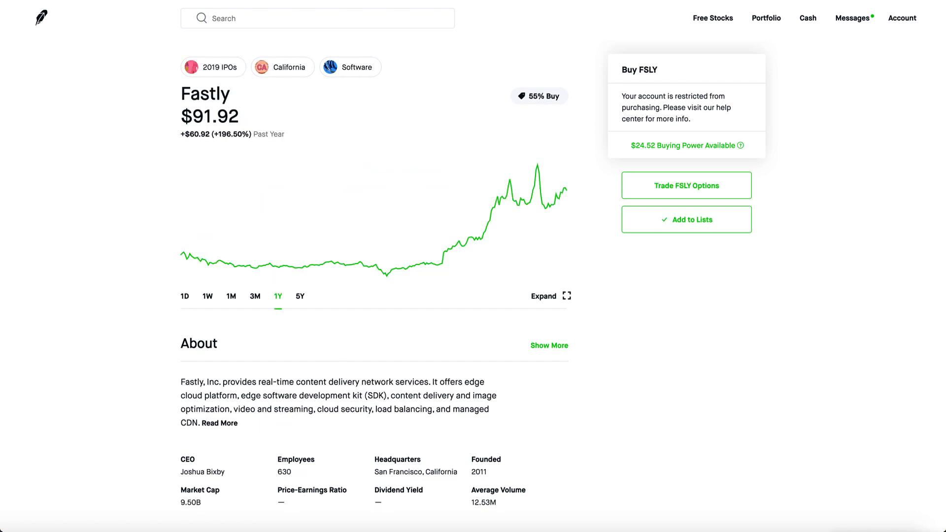
mouse_move(597, 166)
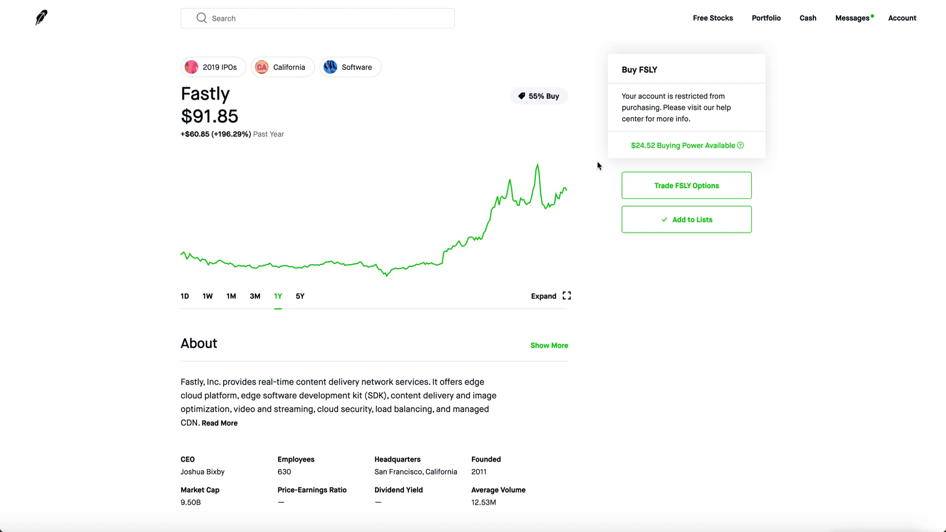
mouse_move(602, 351)
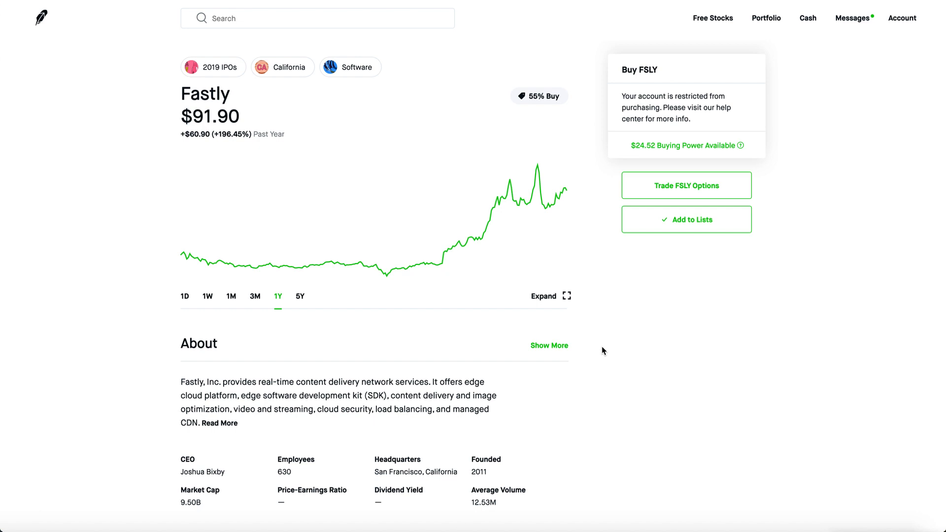
mouse_move(231, 296)
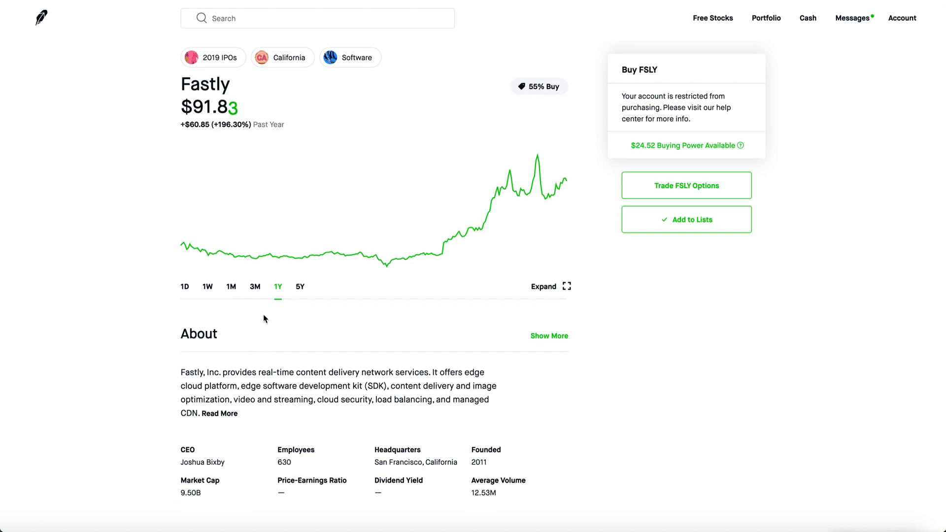
View Fastly's 5-year, one-month and one-day charts, ending down 2.97% at $91.86.
click(300, 287)
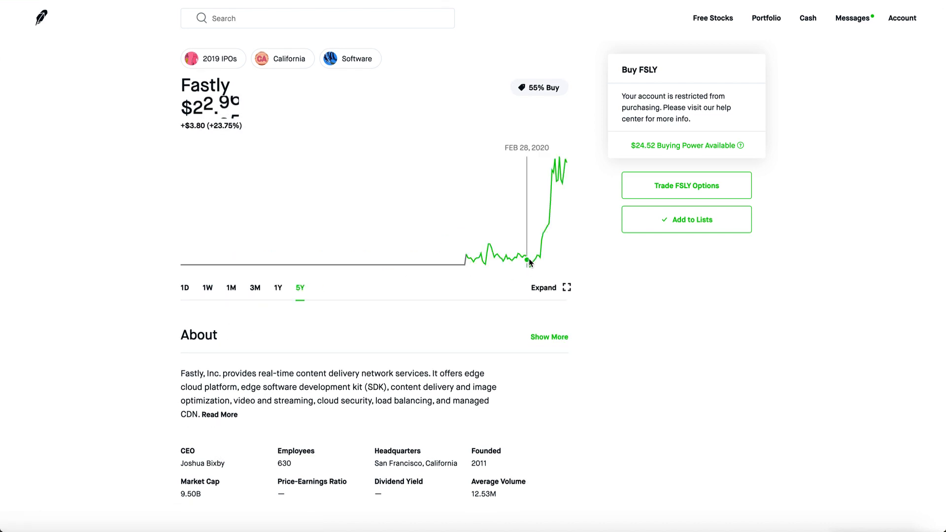
scroll(down, 3)
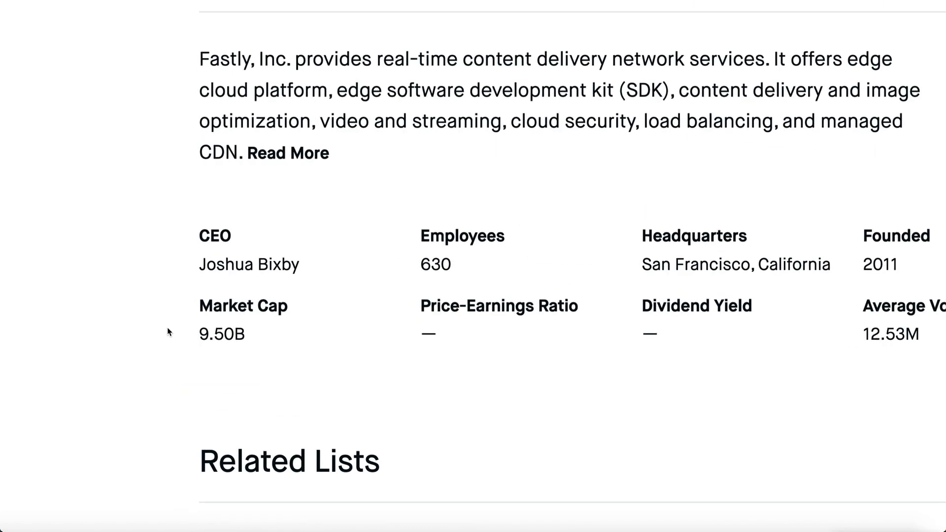
scroll(down, 3)
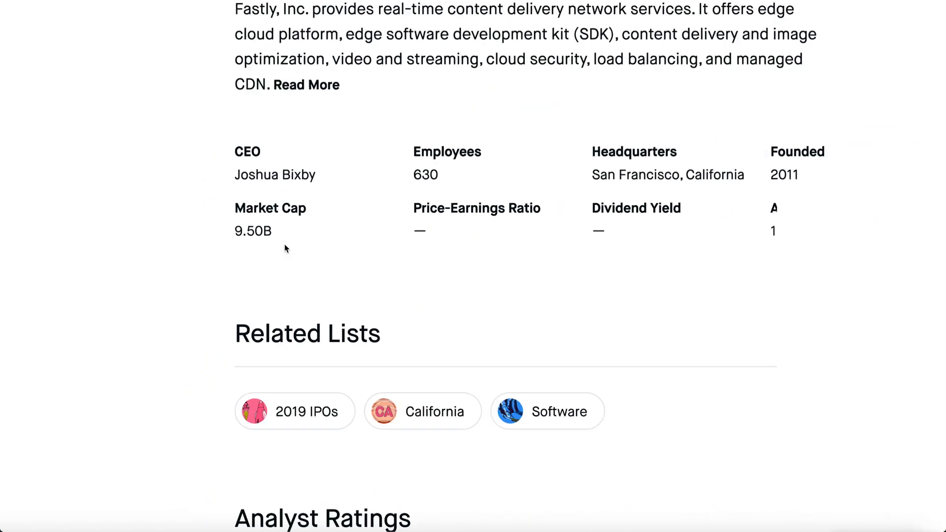
scroll(up, 3)
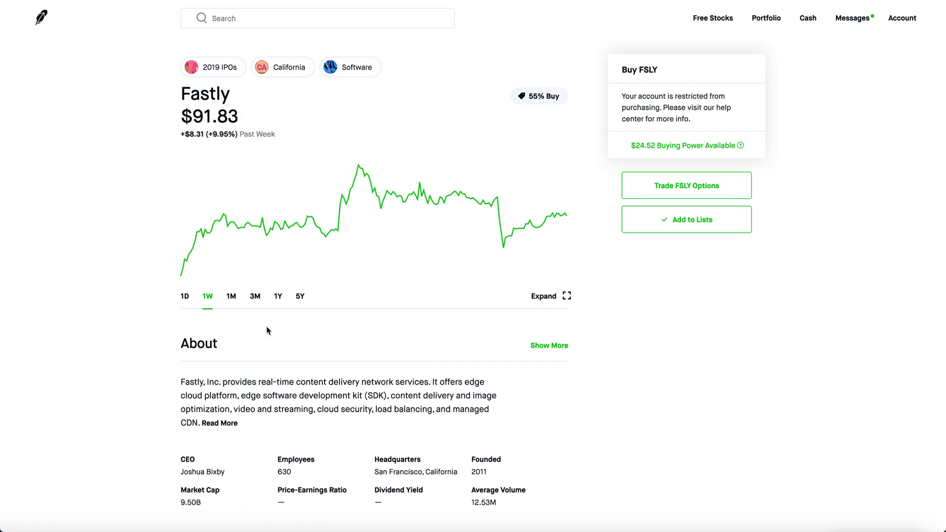
mouse_move(231, 296)
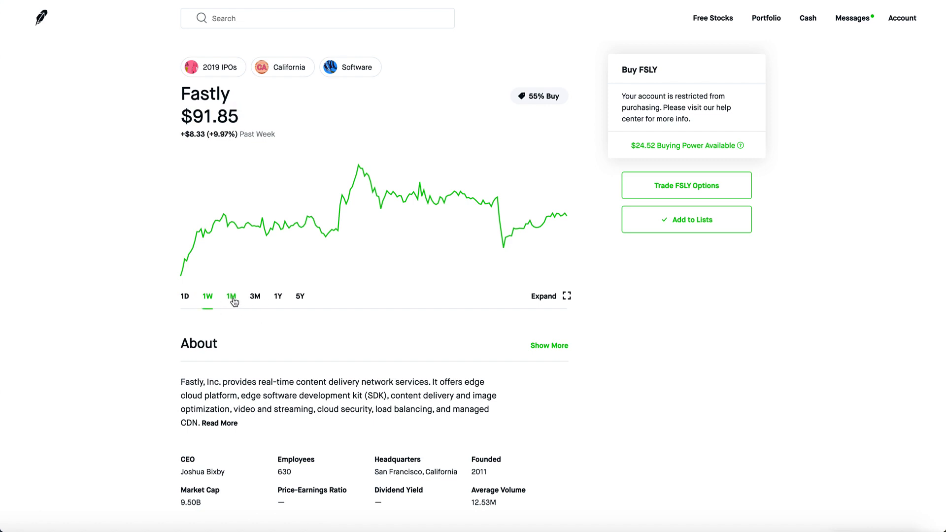
click(231, 296)
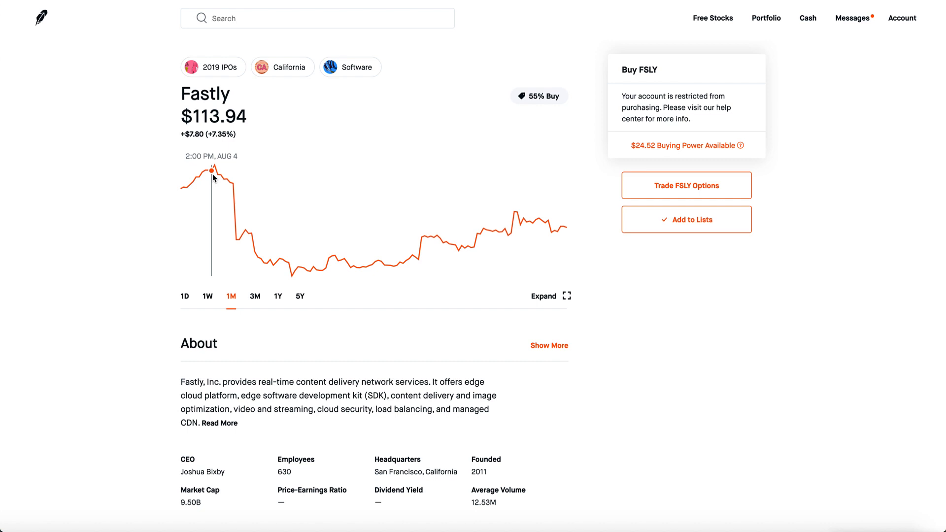
mouse_move(590, 470)
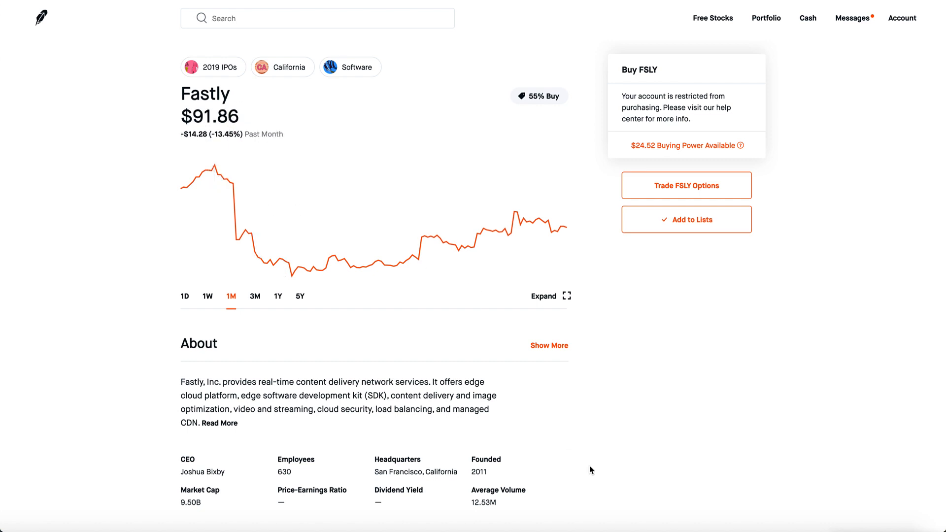
mouse_move(184, 296)
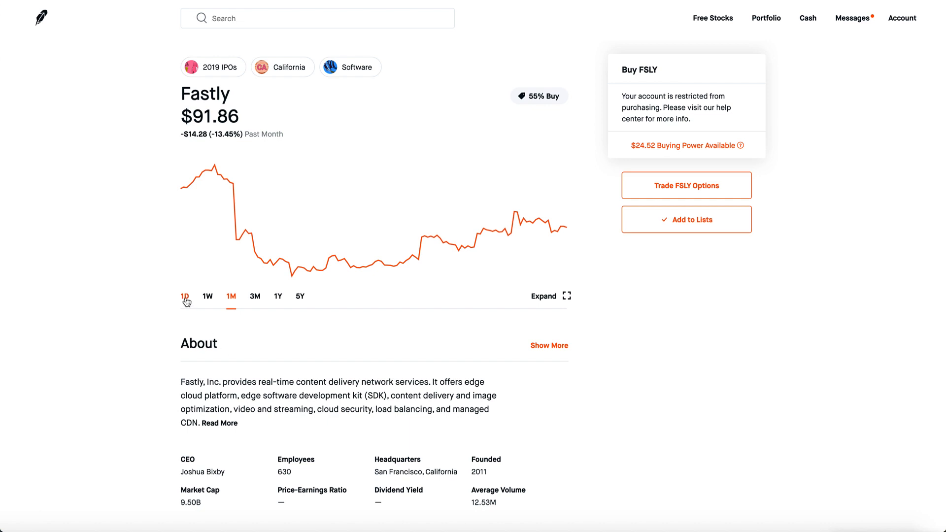
click(185, 296)
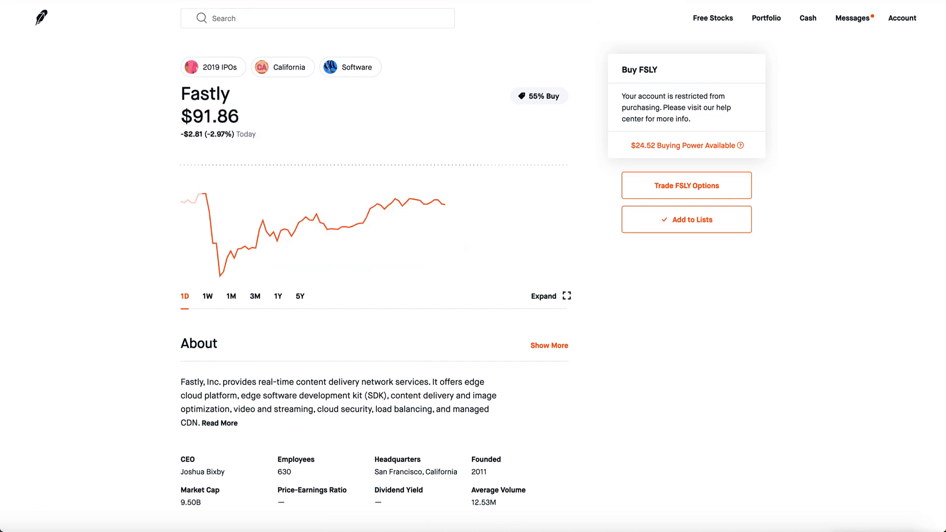
mouse_move(201, 241)
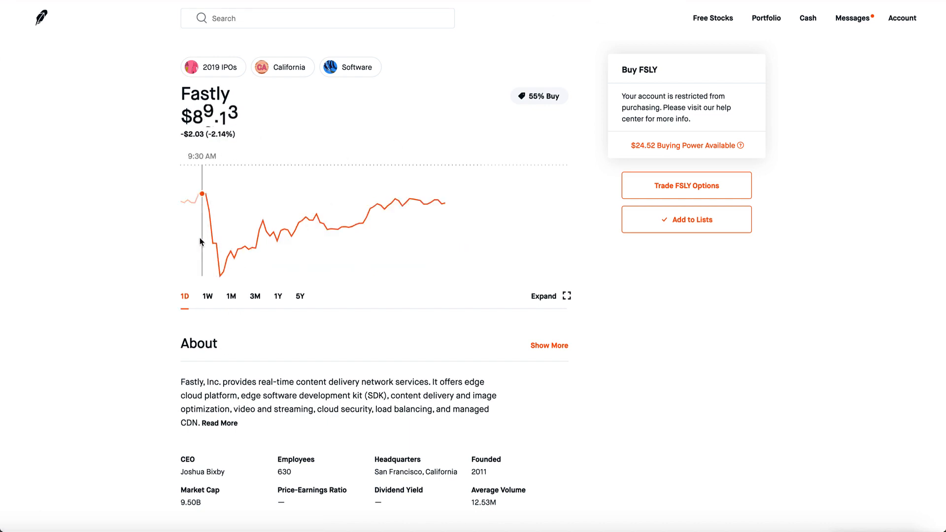
mouse_move(540, 321)
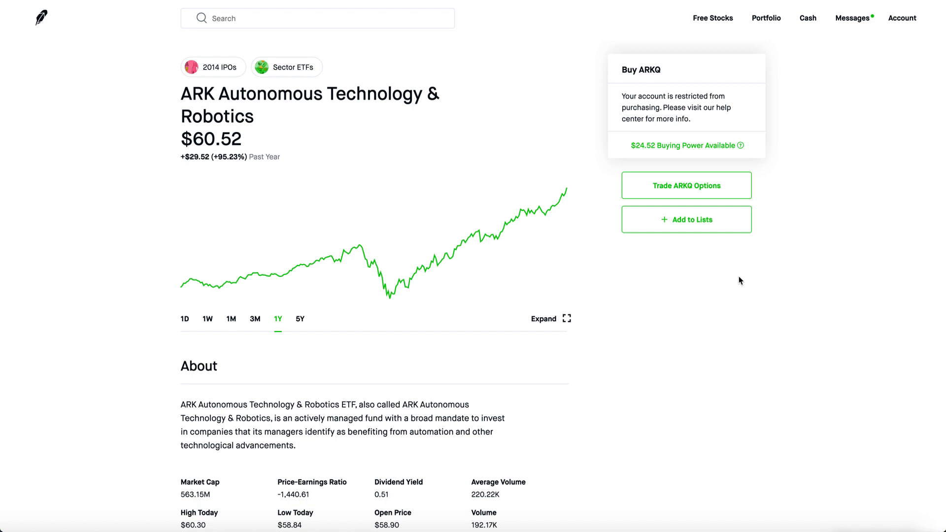
mouse_move(801, 411)
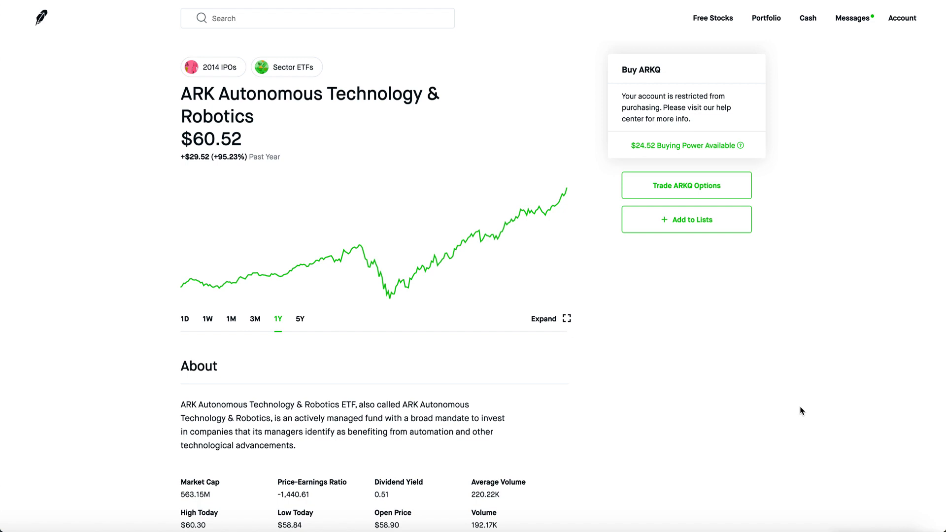
mouse_move(185, 312)
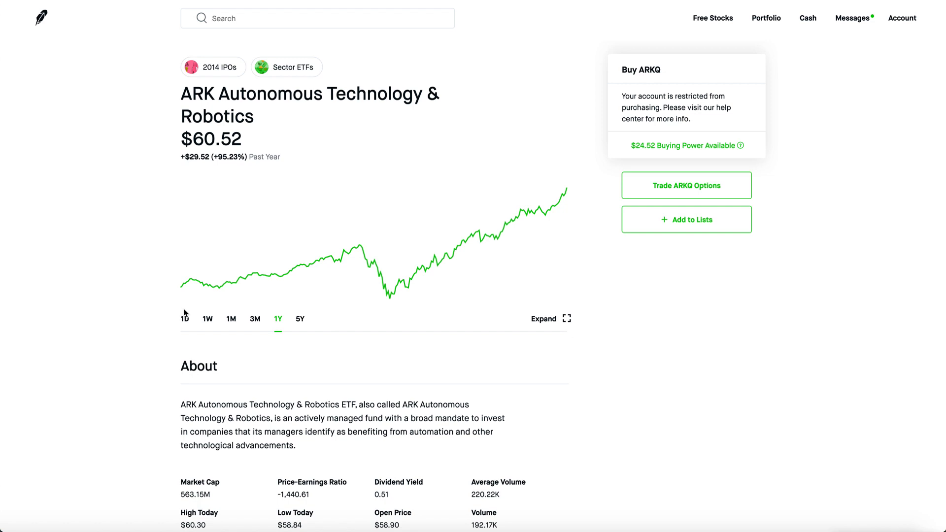
Open the ARKQ ETF page, then view CrowdStrike's one-year chart at $125.14.
click(184, 319)
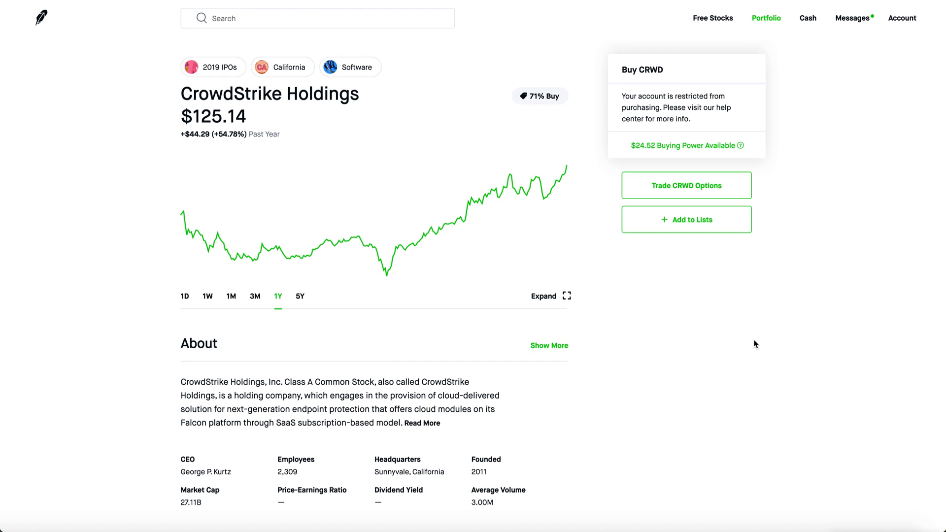
mouse_move(681, 45)
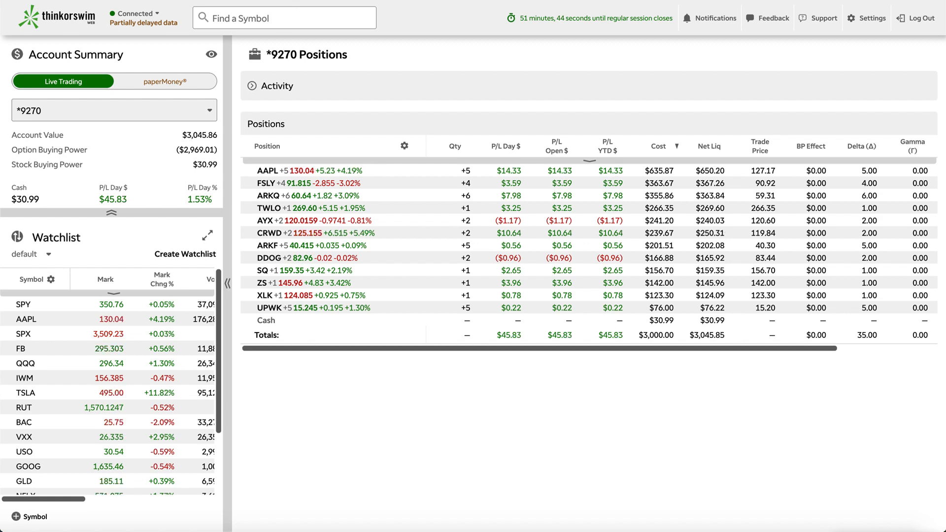
Select account *4379 to show its TNA shares, two puts and $41,207.65 value.
click(113, 110)
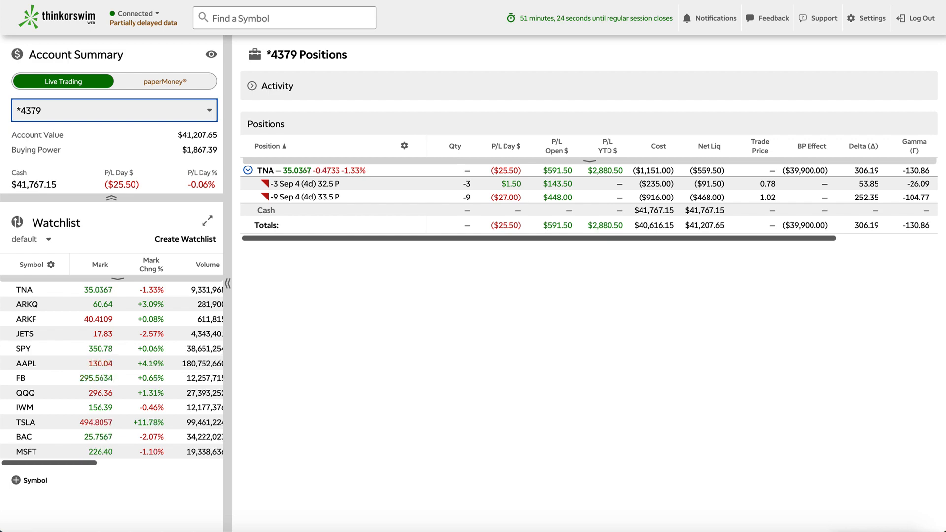
click(113, 110)
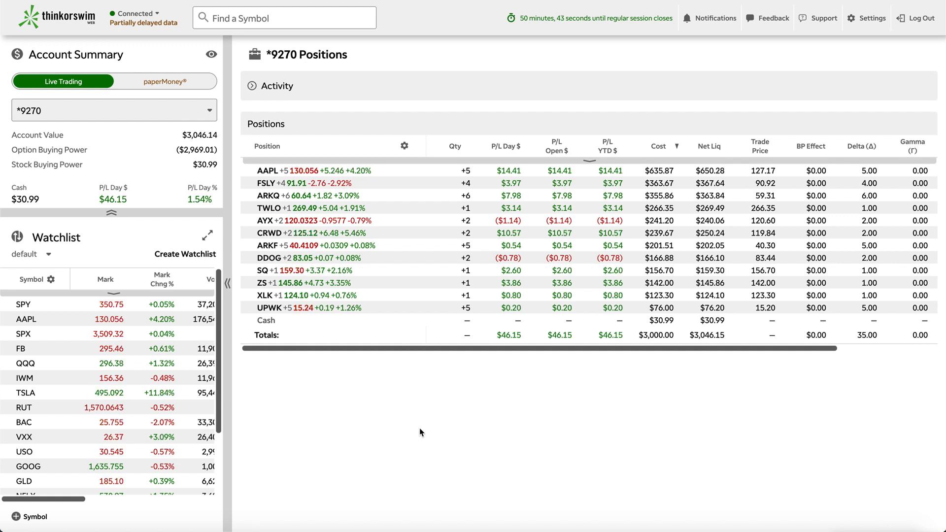
click(113, 110)
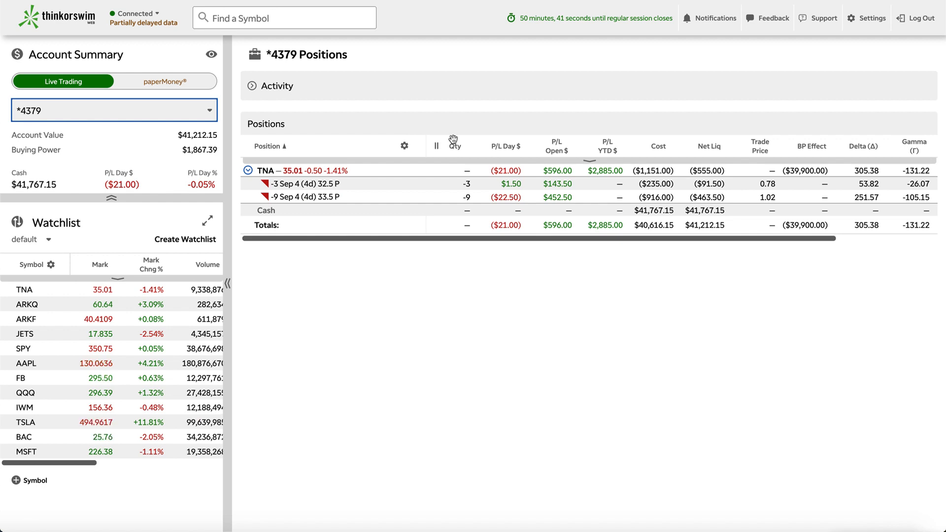